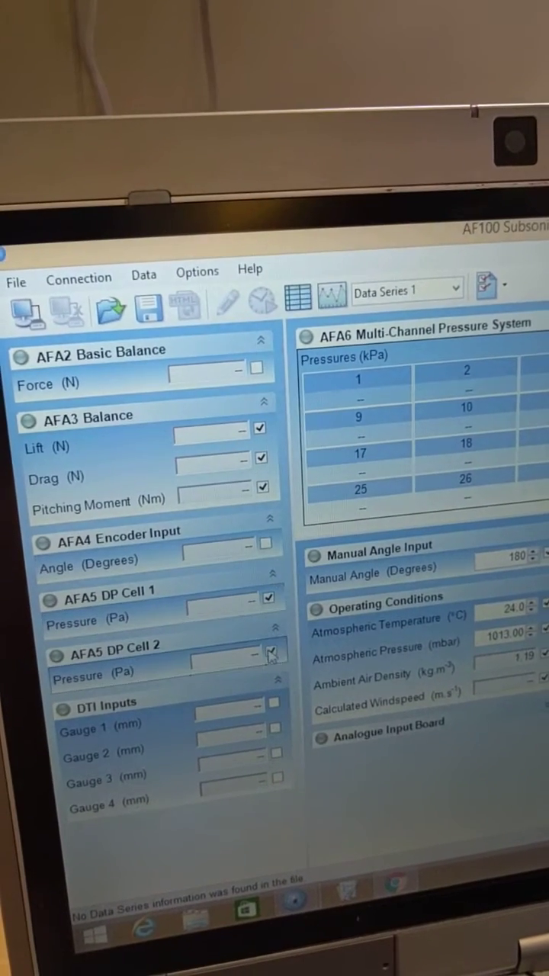
# Connect to the wind tunnel USB hardware so live balance readings arrive
pyautogui.click(268, 655)
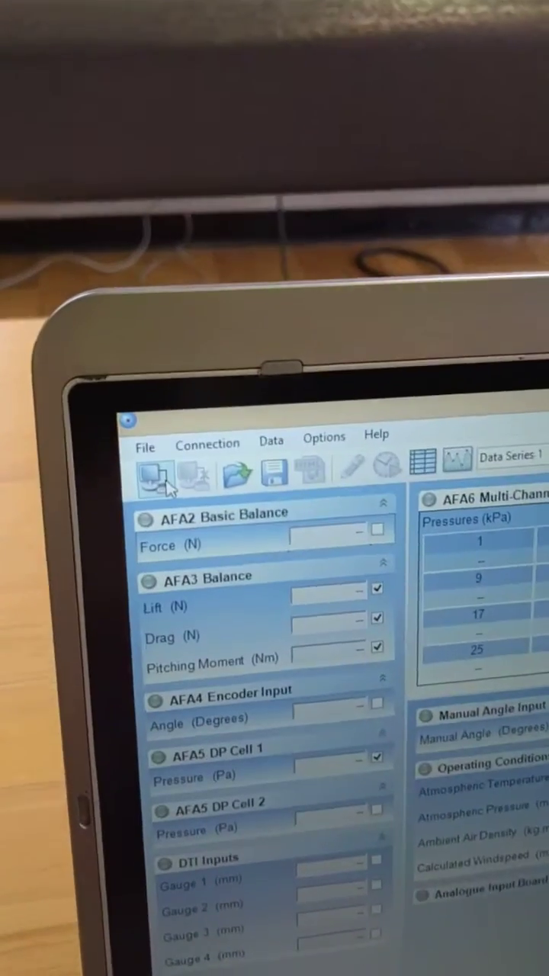
pyautogui.moveTo(156, 491)
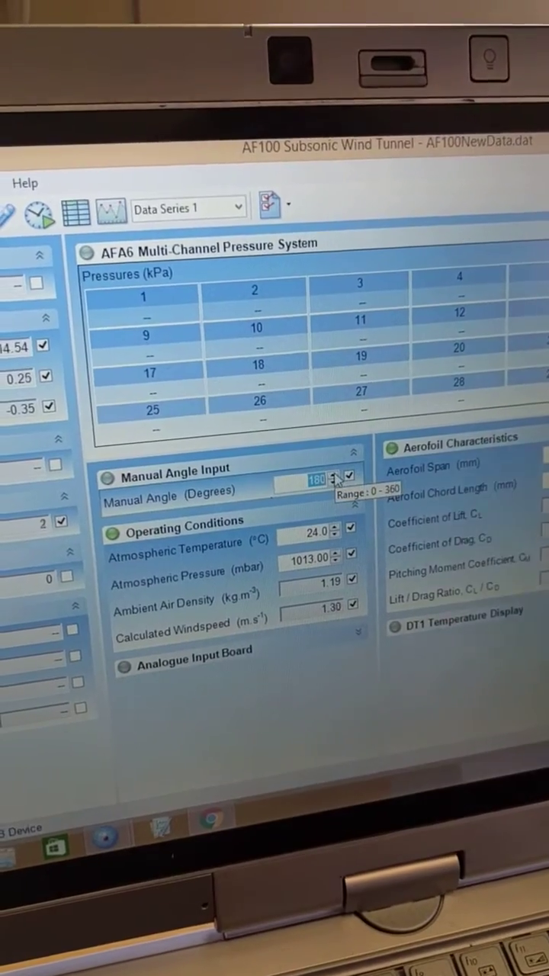
# Set the manual angle to 350 degrees and start configuring a timed data capture
pyautogui.click(341, 473)
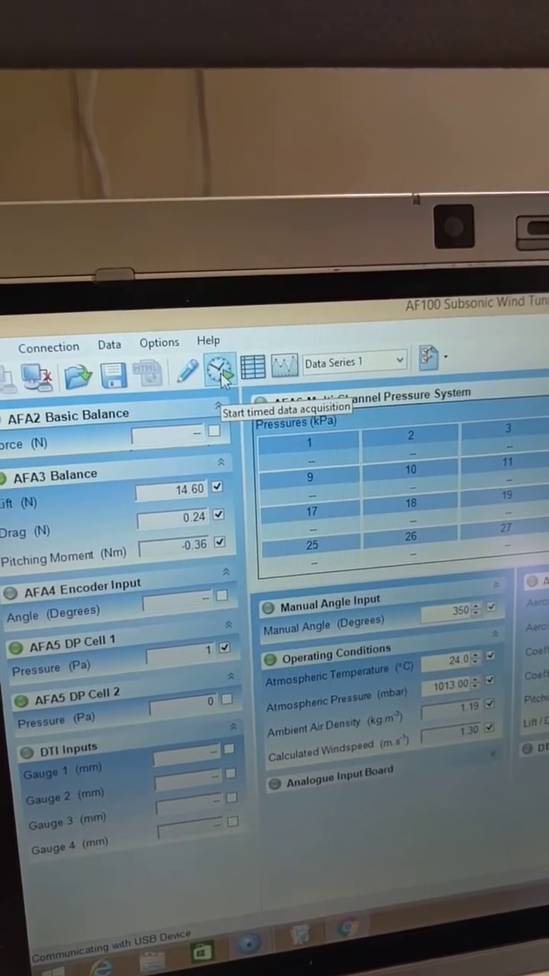
pyautogui.click(219, 373)
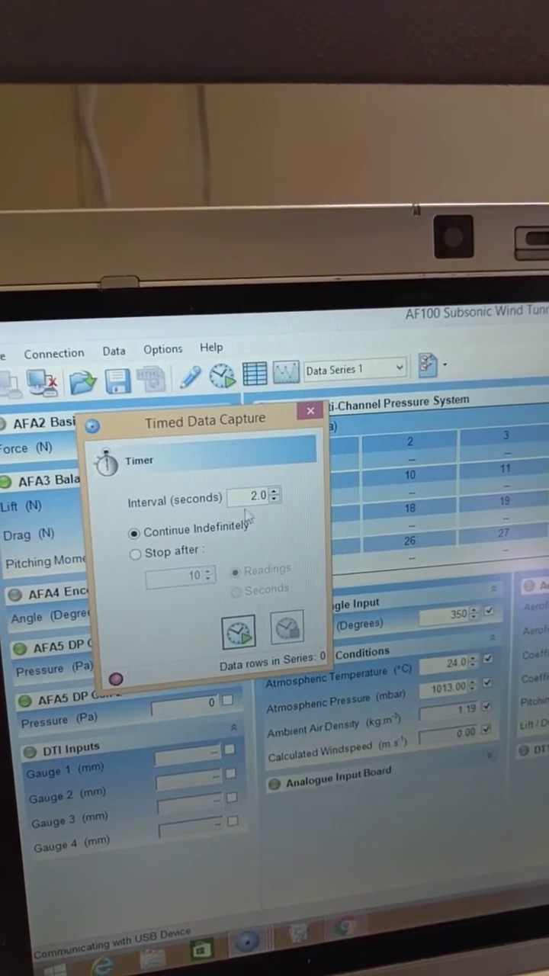
# Capture a reading every 0.5 seconds, stopping after 10 readings, and start it
pyautogui.click(275, 501)
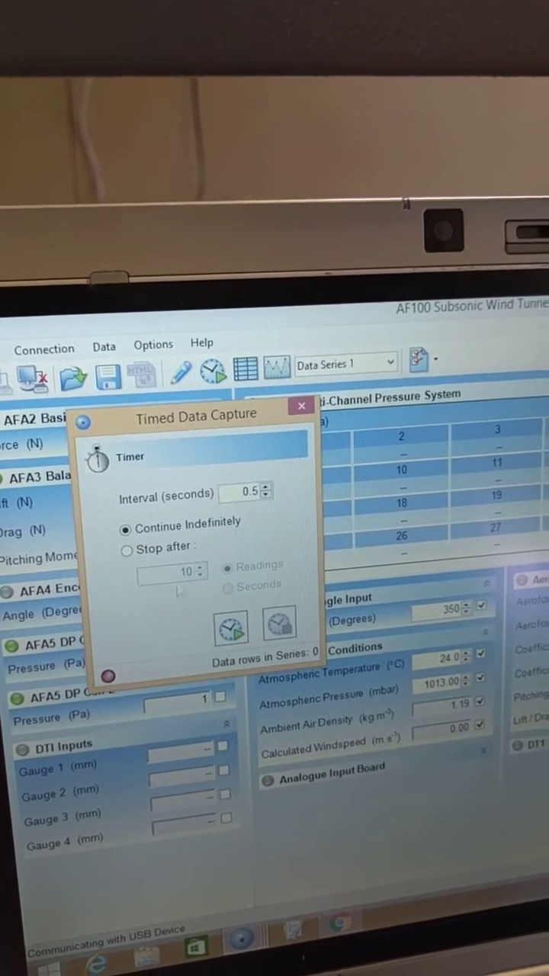
pyautogui.click(123, 546)
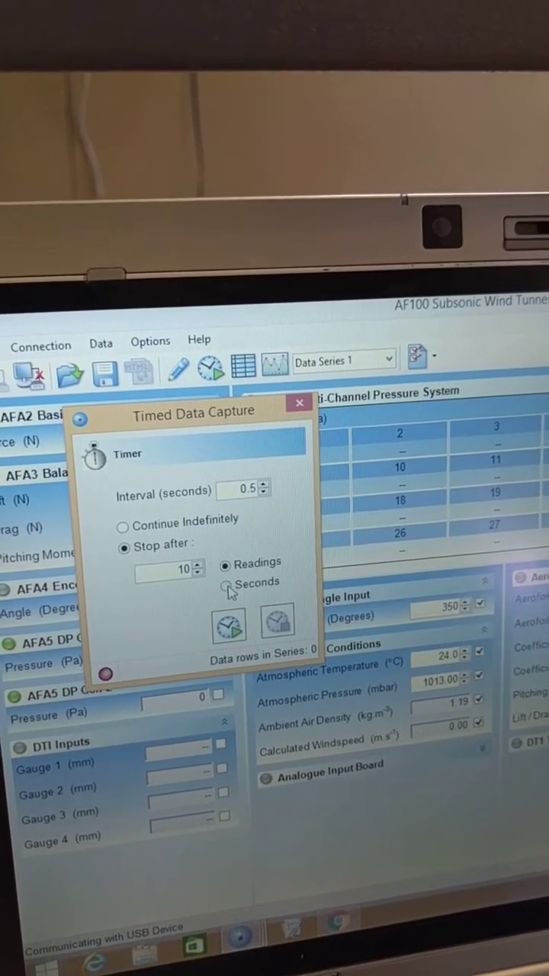
pyautogui.click(227, 589)
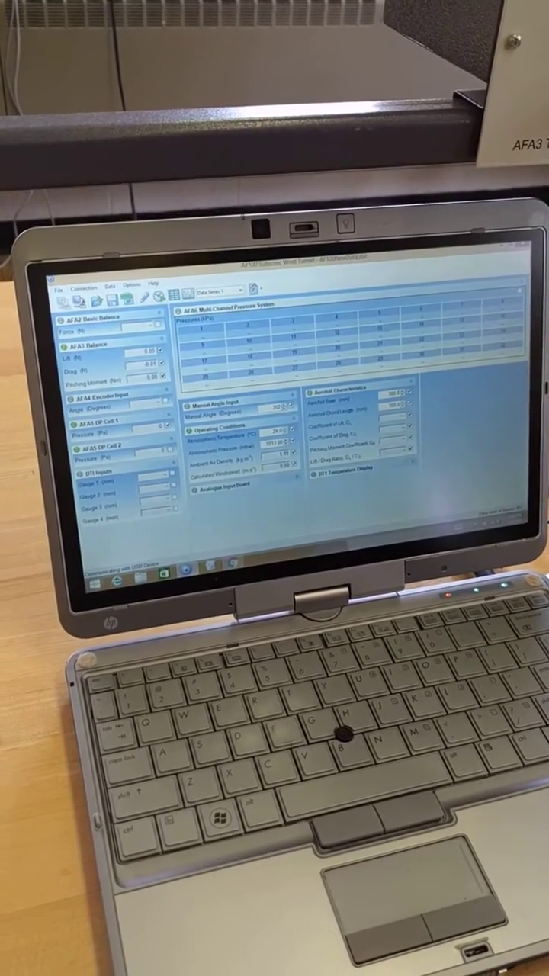
# Export the recorded readings to an HTML file and view the table in the browser
pyautogui.click(60, 286)
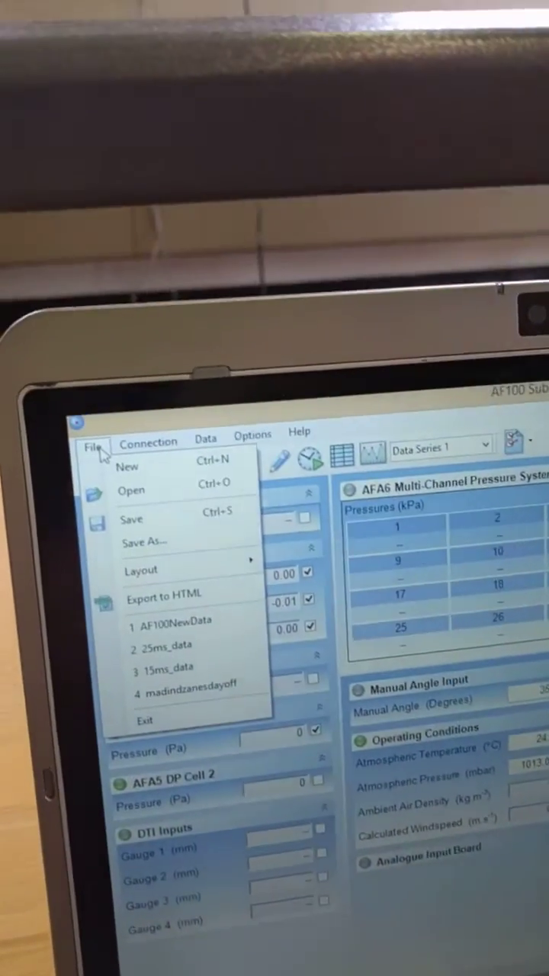
pyautogui.moveTo(175, 537)
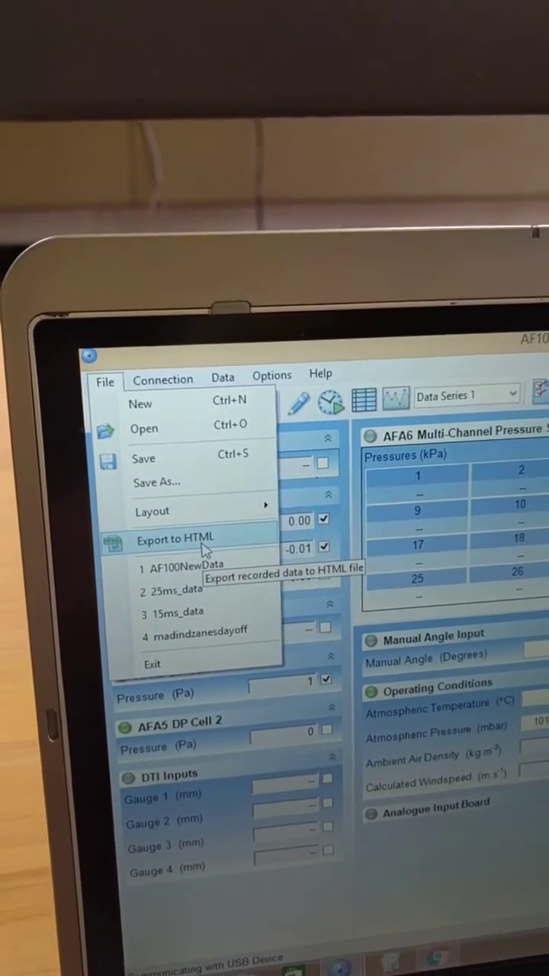
pyautogui.click(174, 537)
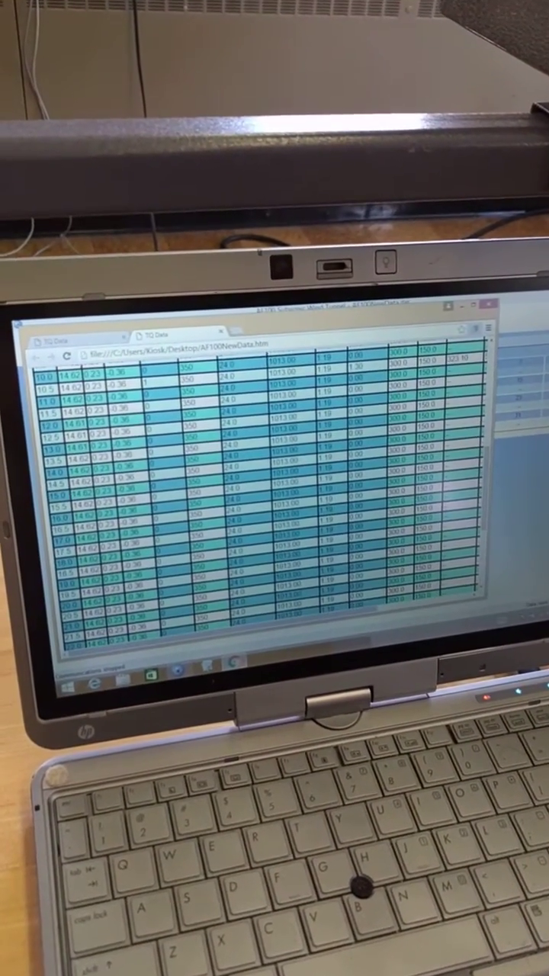
pyautogui.scroll(3)
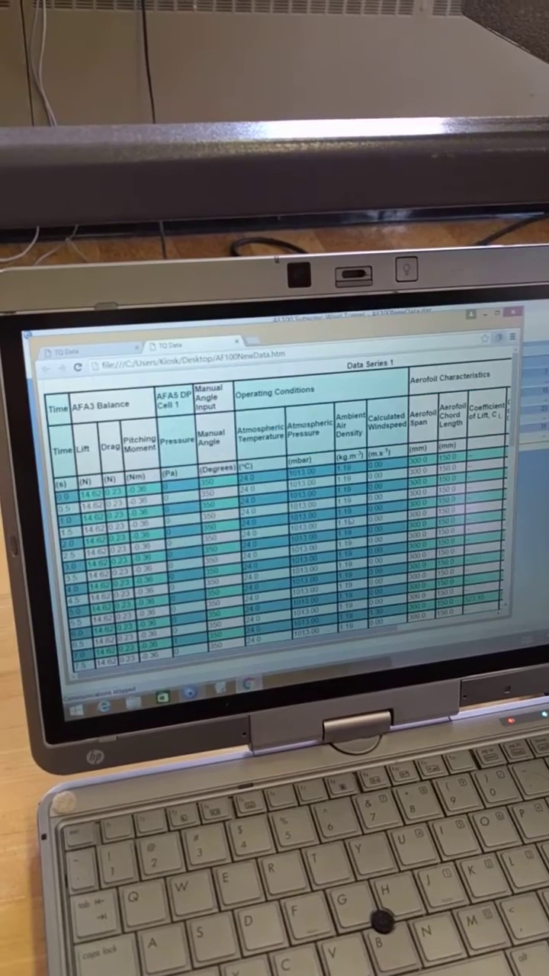